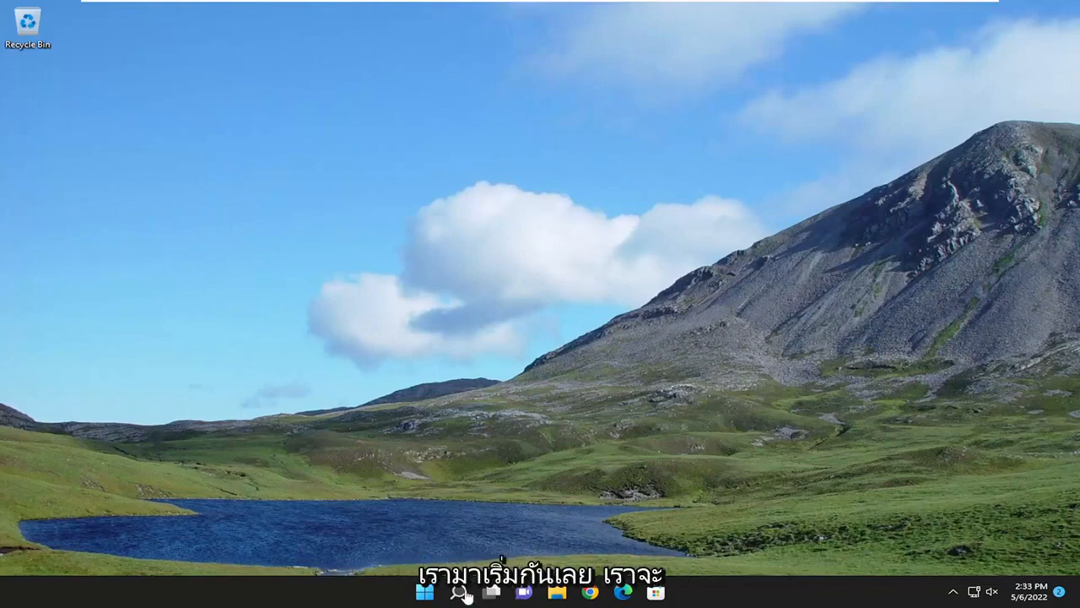
- Search 'apps and fe' to reach Apps & features, filter for 'office', and approve Office Click-to-Run changes
click(459, 591)
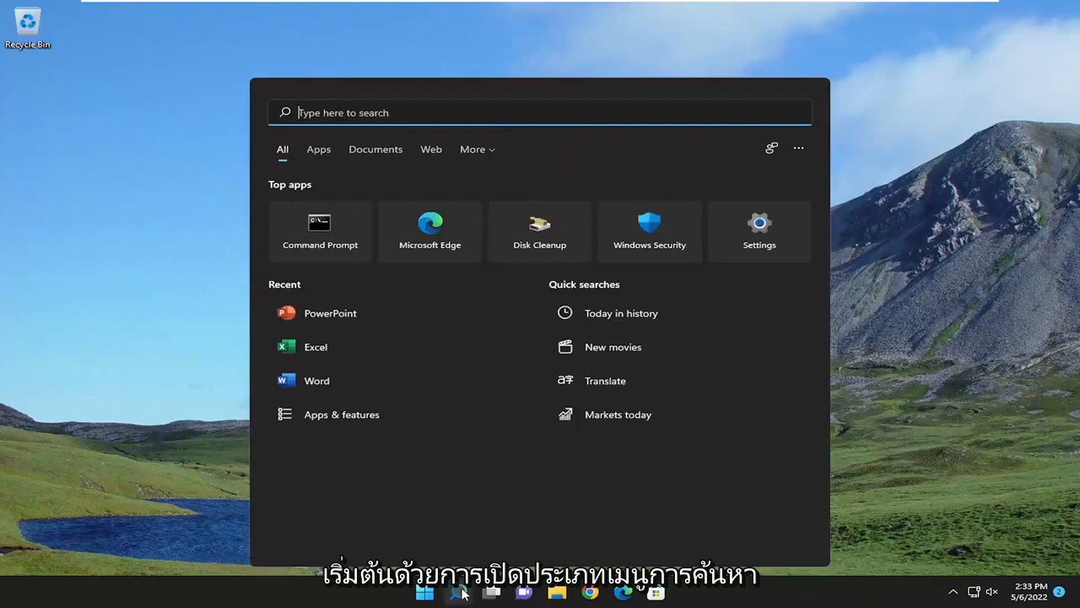
text(apps and fe)
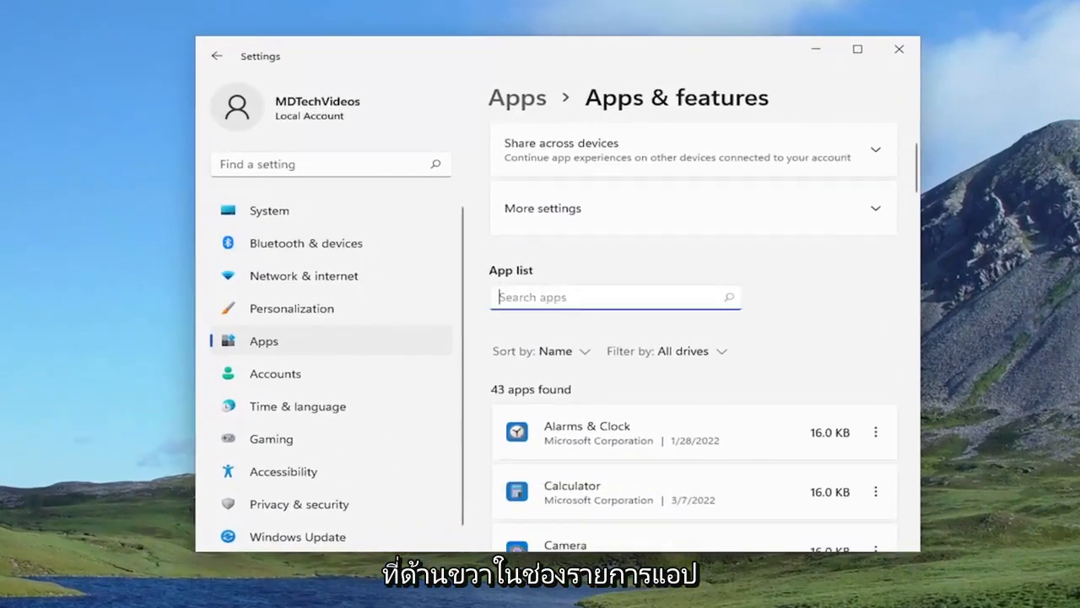
text(office)
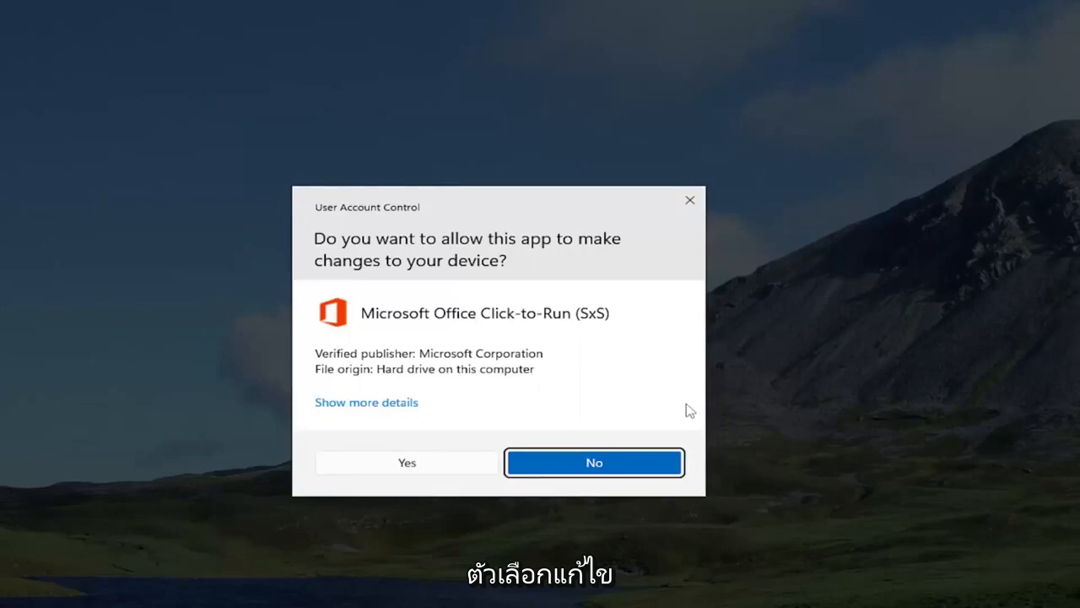
mouse_move(449, 255)
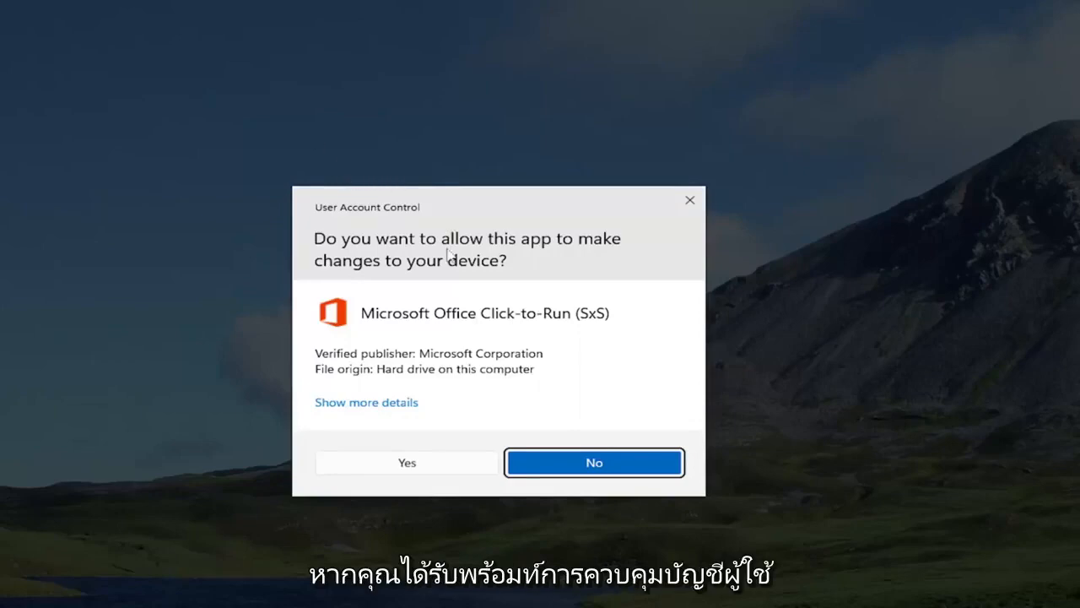
click(405, 462)
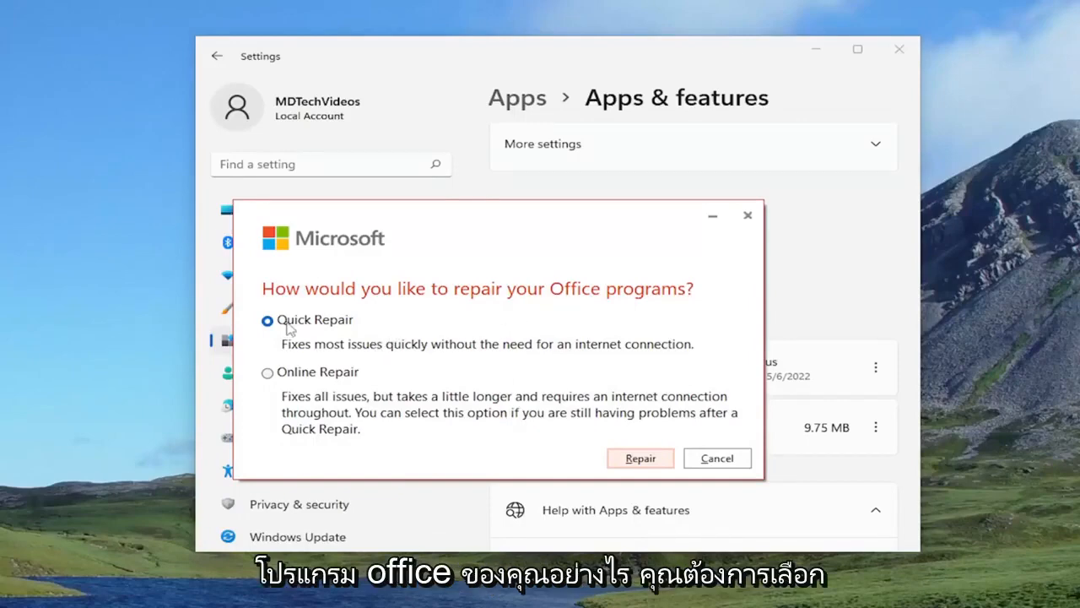
mouse_move(437, 356)
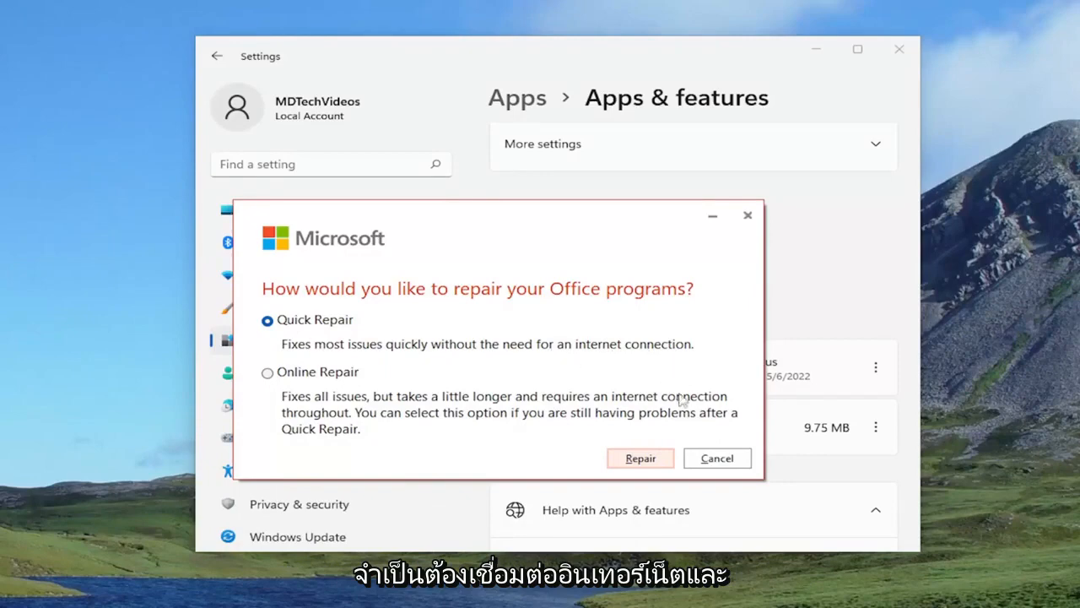
- Confirm Quick Repair twice and let it run to 'Done repairing!'
click(640, 457)
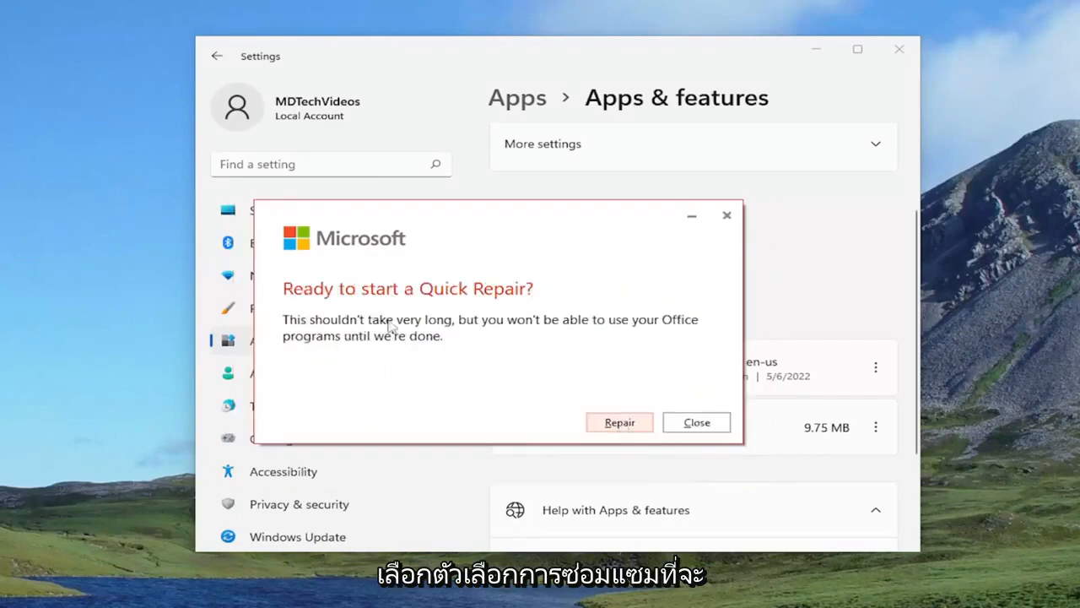
mouse_move(446, 320)
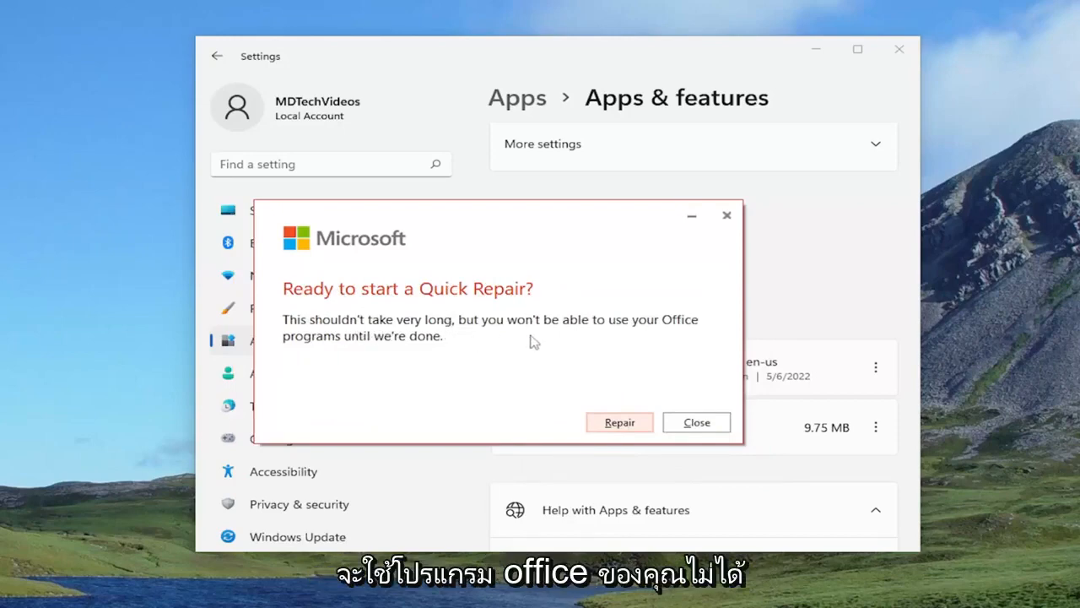
mouse_move(560, 392)
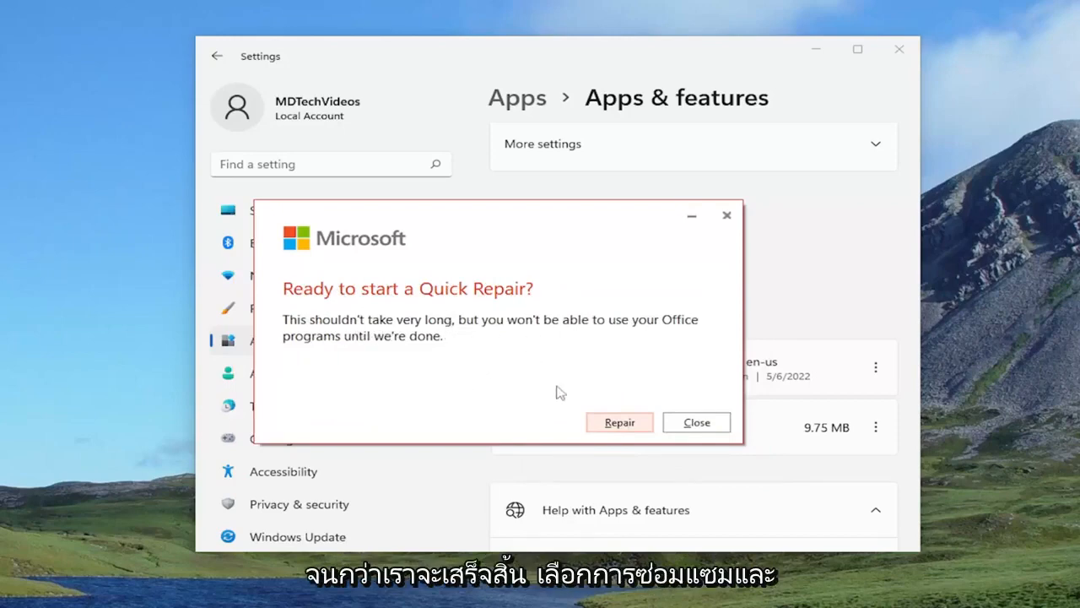
click(618, 422)
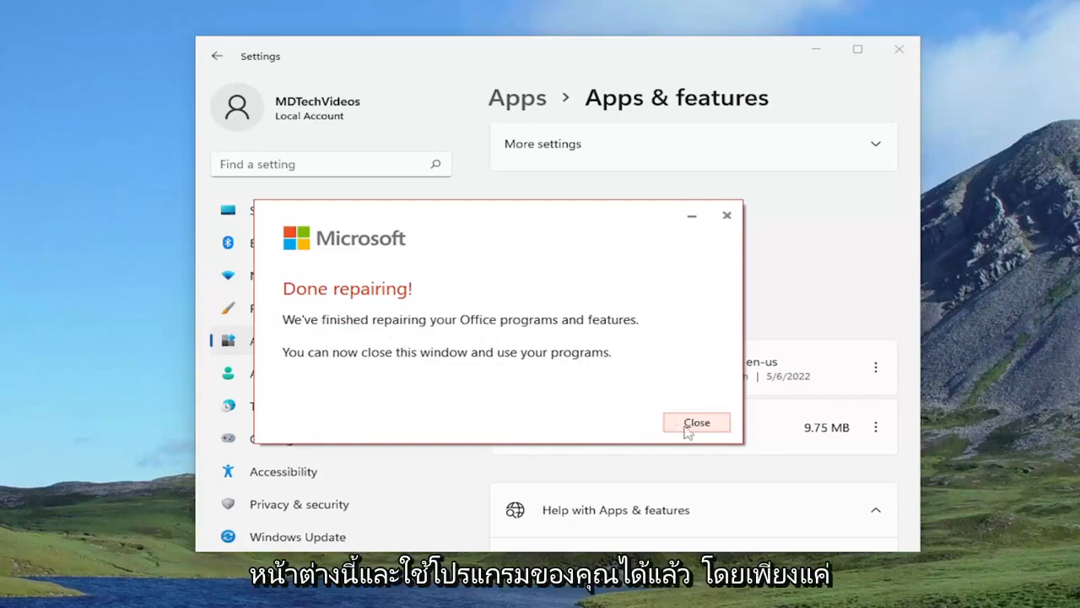
- Close the finished repair, choose Modify on Microsoft Office Professional 2021, and approve the UAC prompt
click(695, 422)
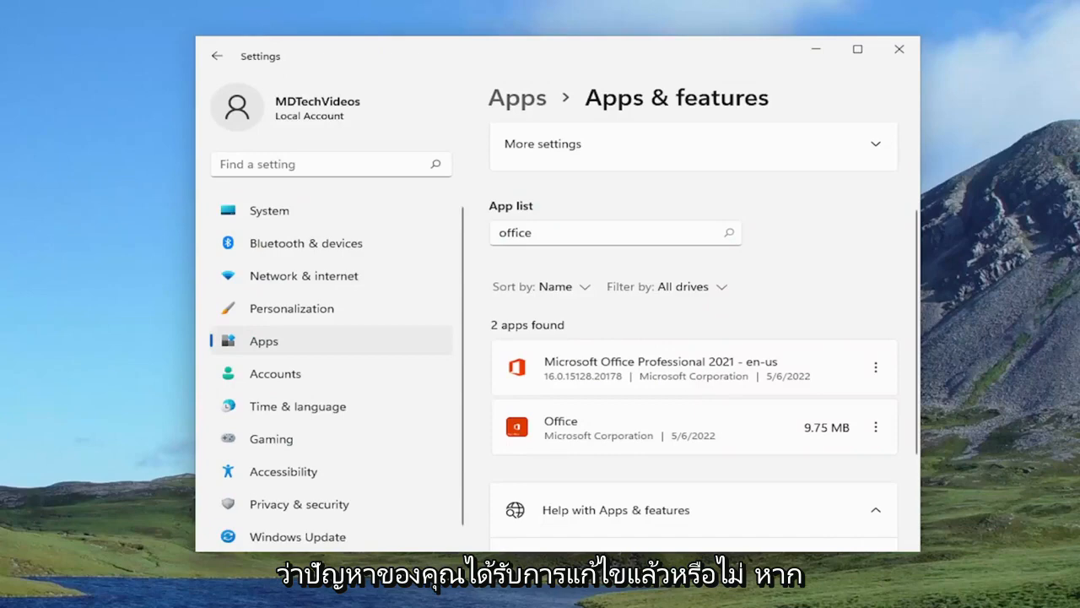
mouse_move(645, 399)
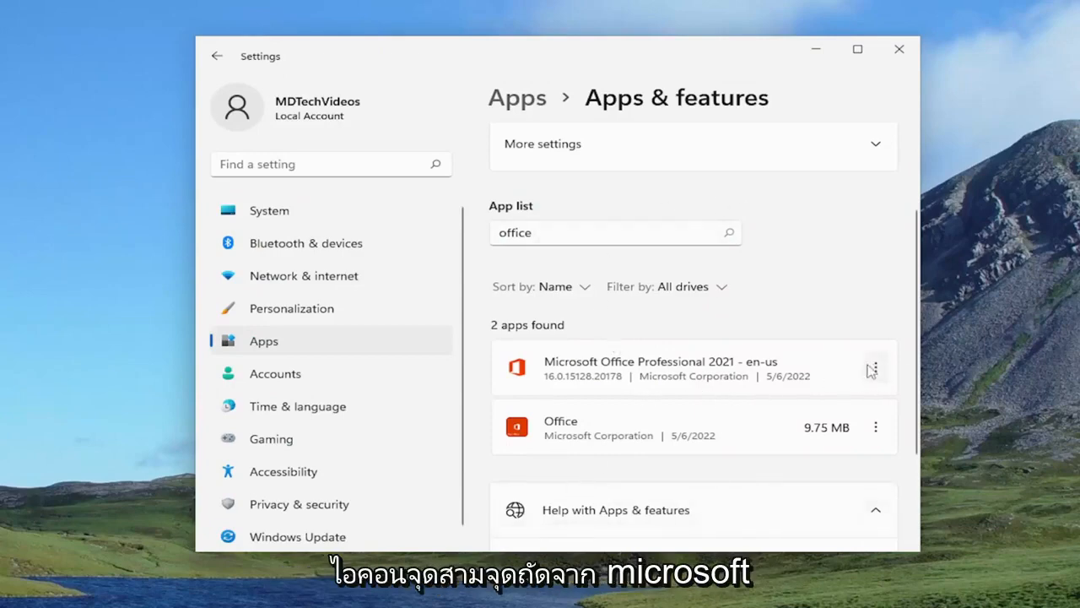
click(874, 368)
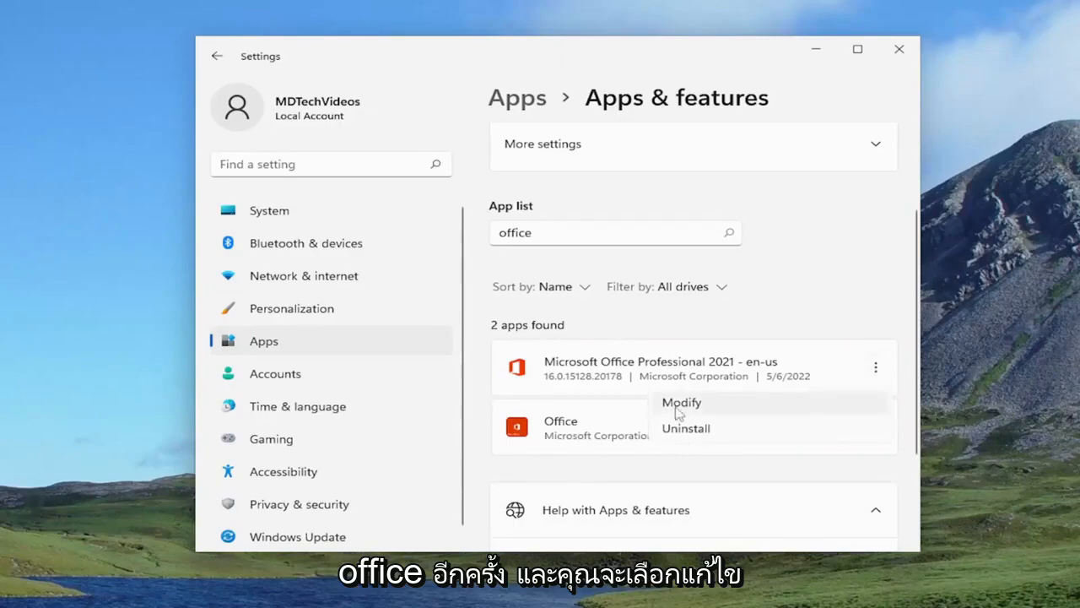
click(682, 402)
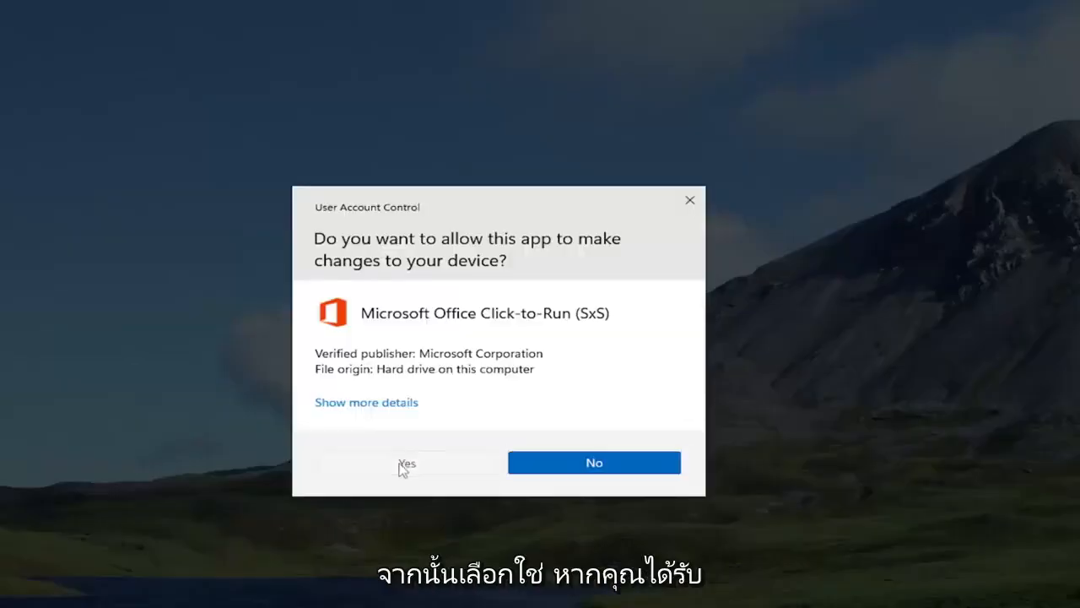
click(406, 462)
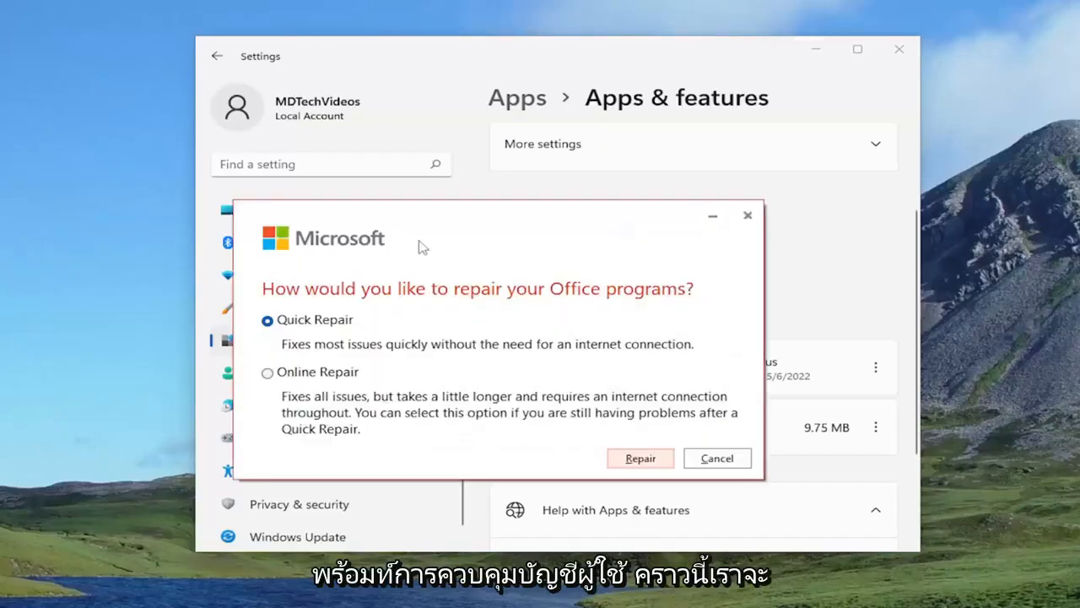
- Select Online Repair and proceed to its 'Ready to start' confirmation
click(266, 373)
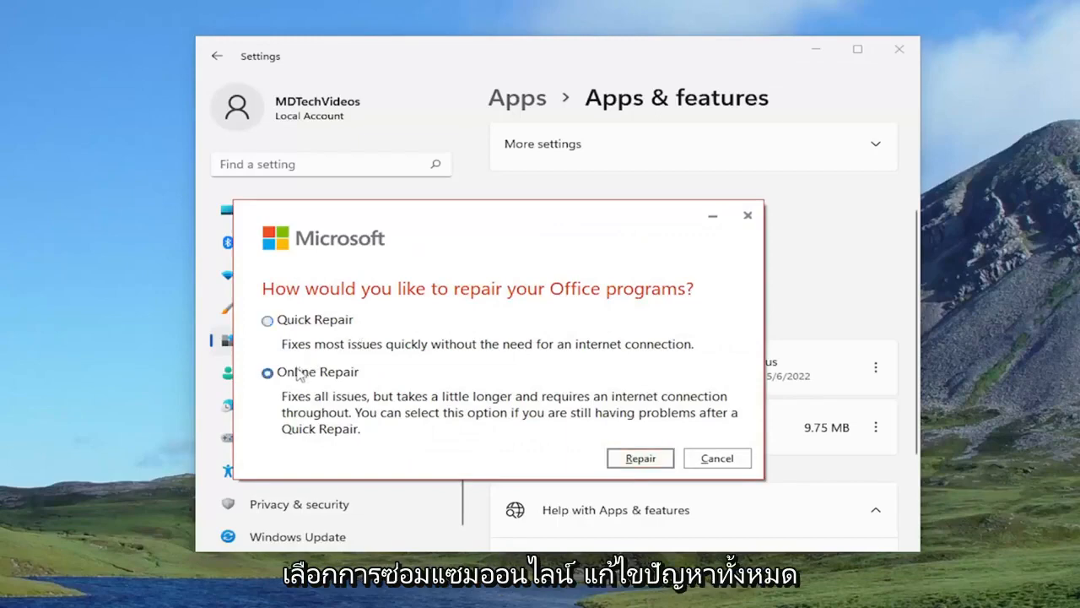
click(267, 373)
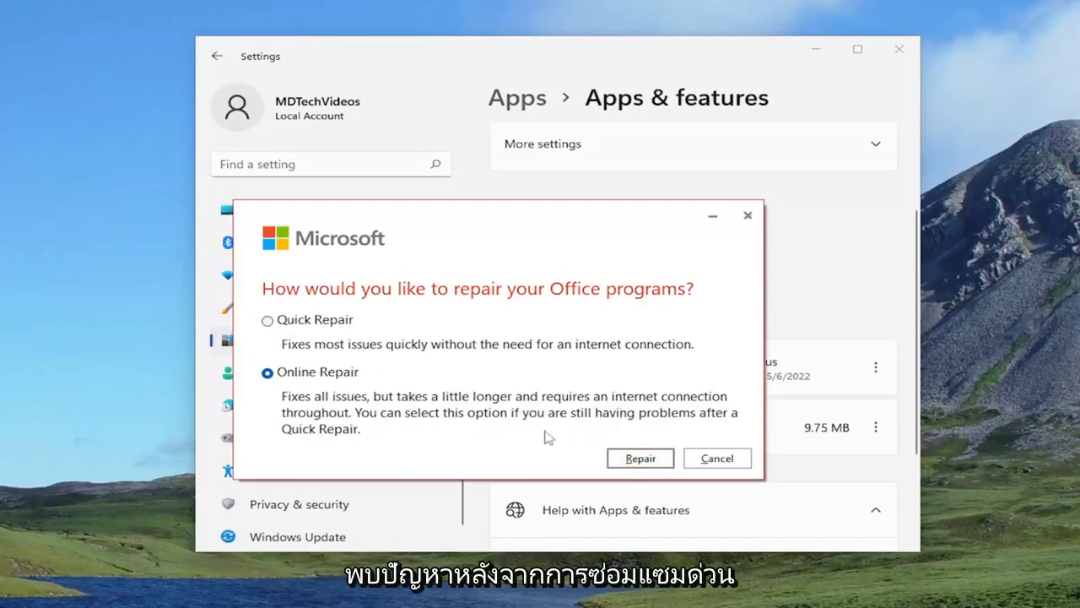
click(640, 457)
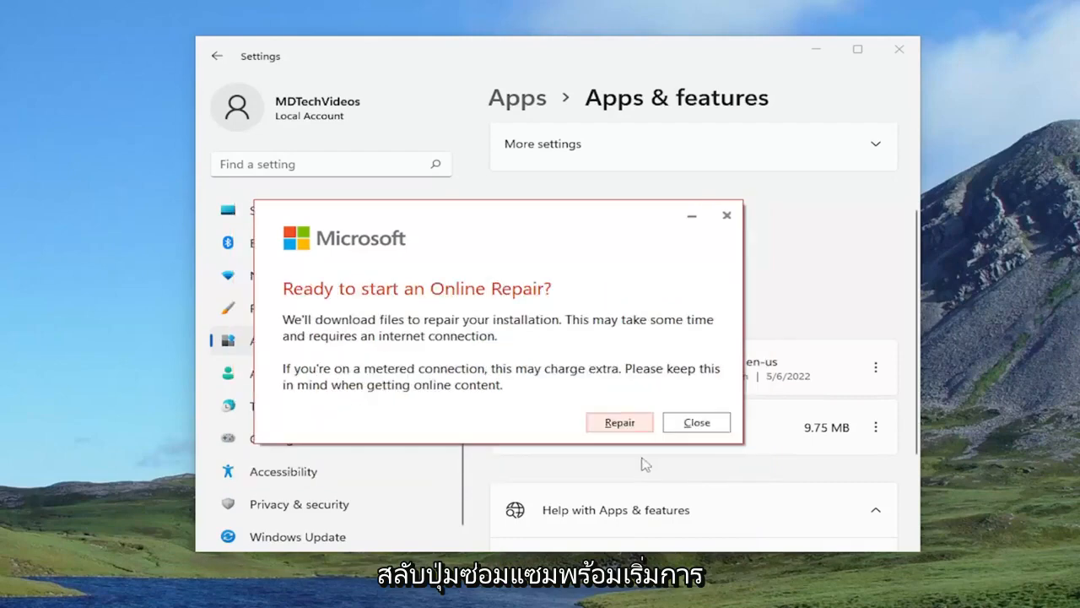
mouse_move(449, 311)
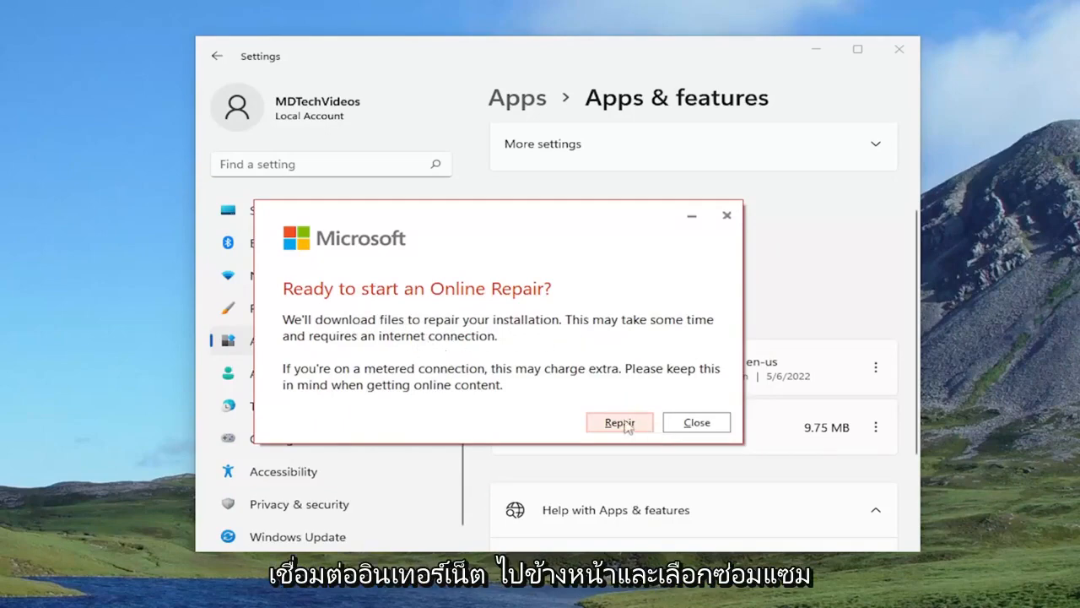
- Start the Online Repair and wait for 'You're all set! Office is installed now'
click(620, 422)
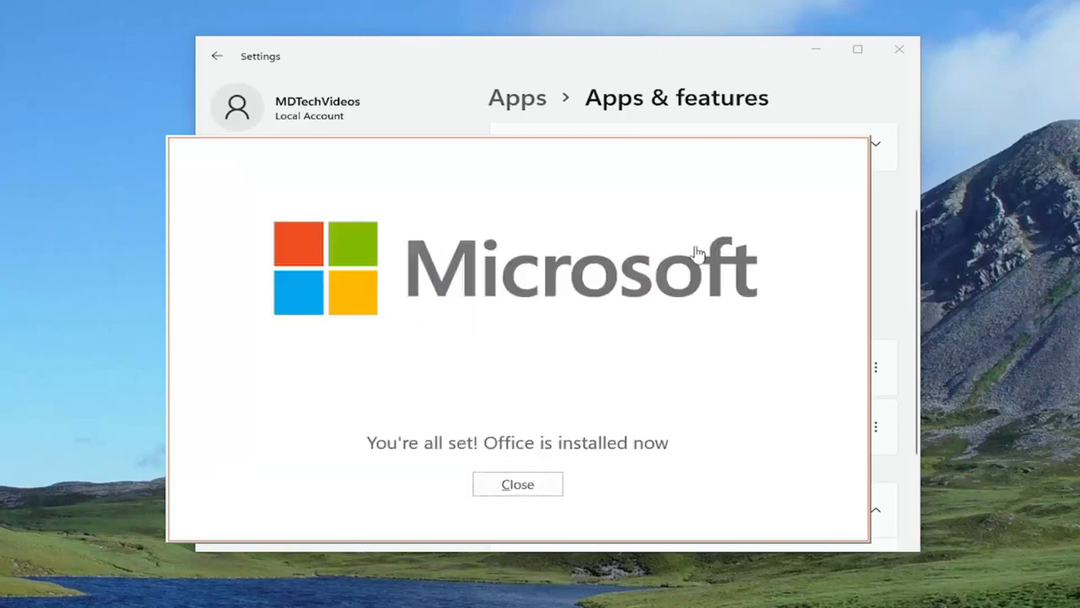
mouse_move(449, 364)
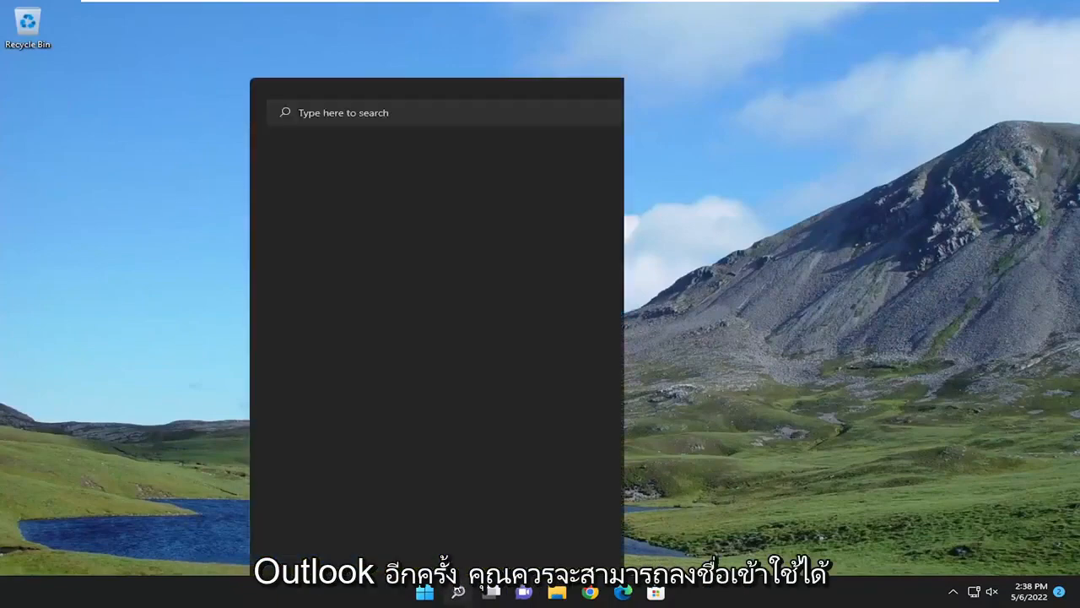
- Search 'outlook' and launch the Outlook app from Best match
text(oi)
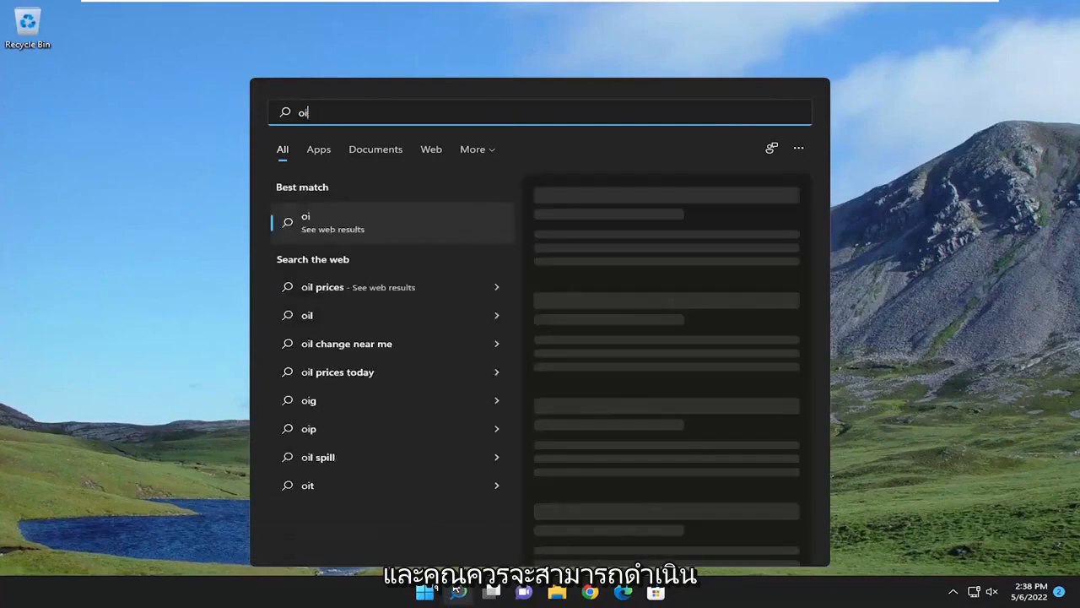
text(utlook)
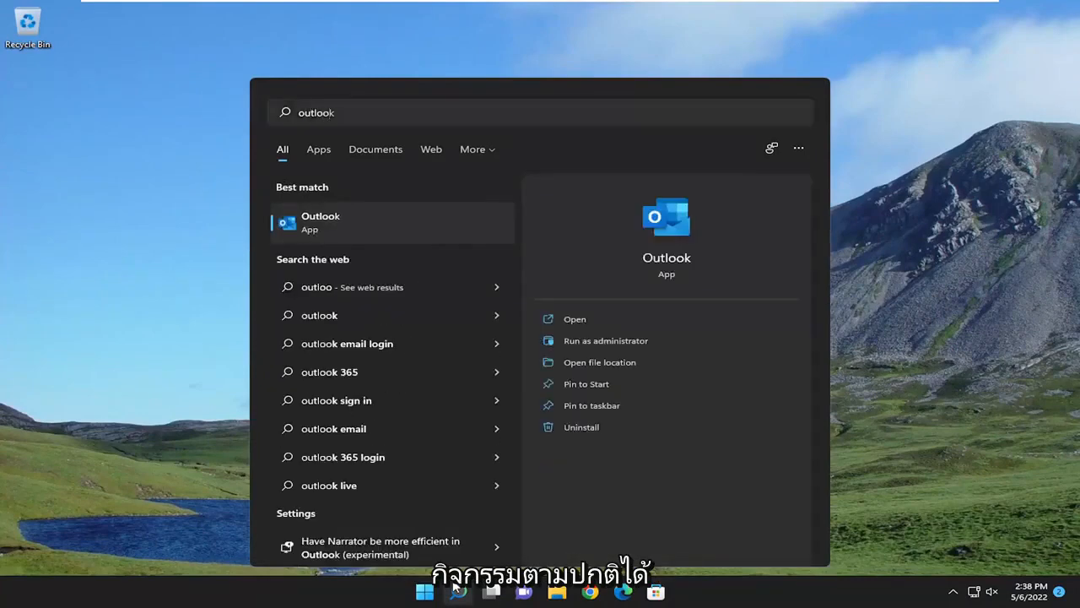
click(574, 319)
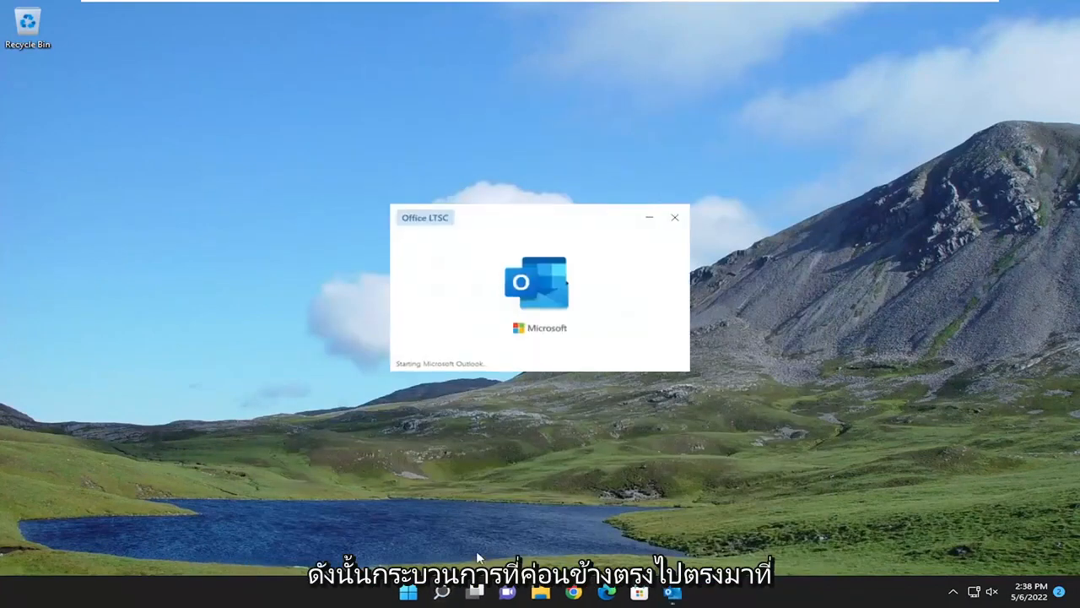